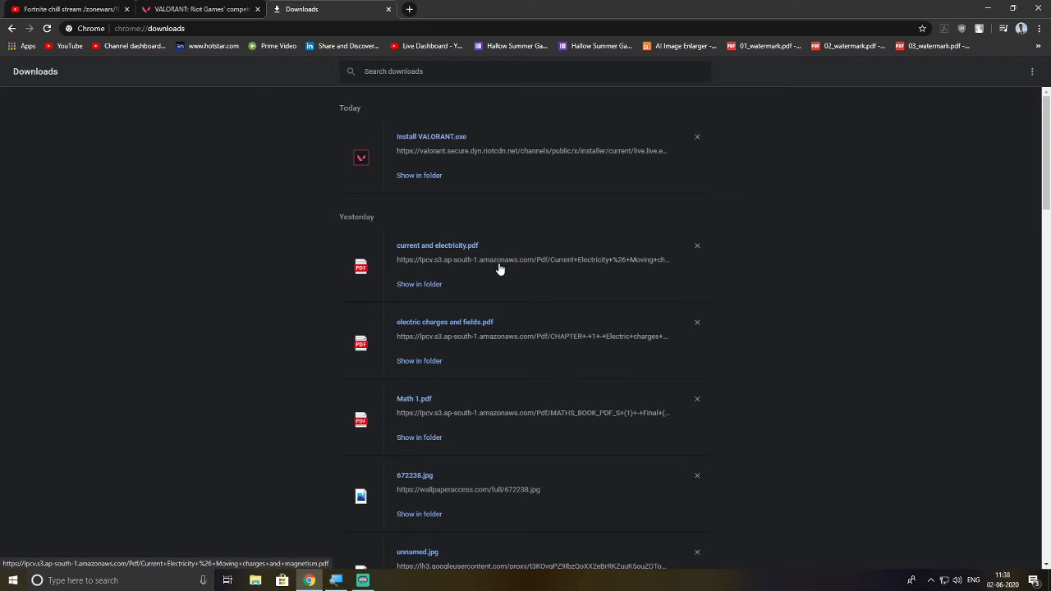
pyautogui.moveTo(492, 265)
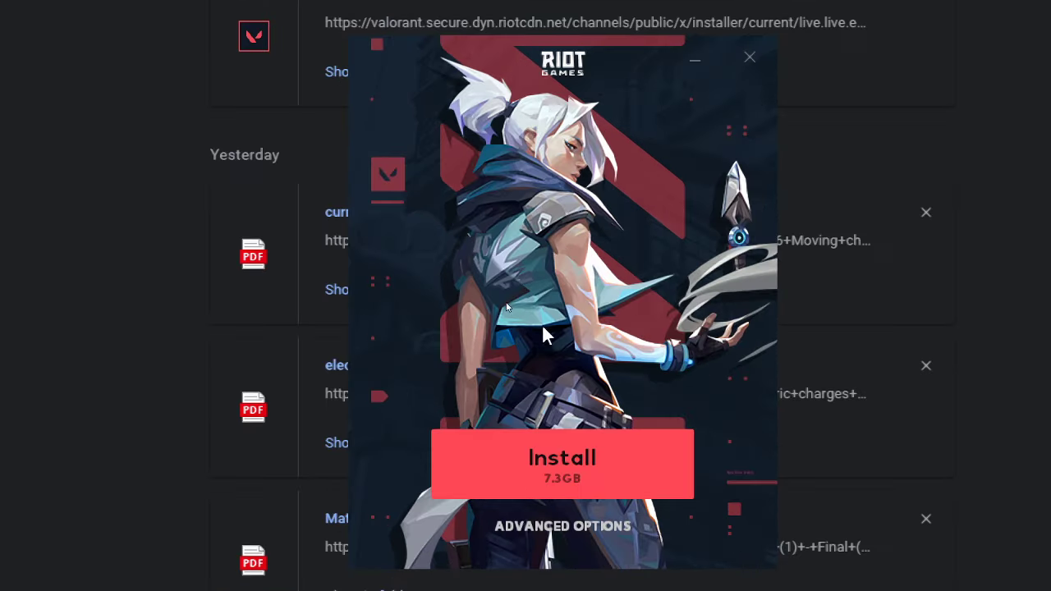
pyautogui.moveTo(724, 134)
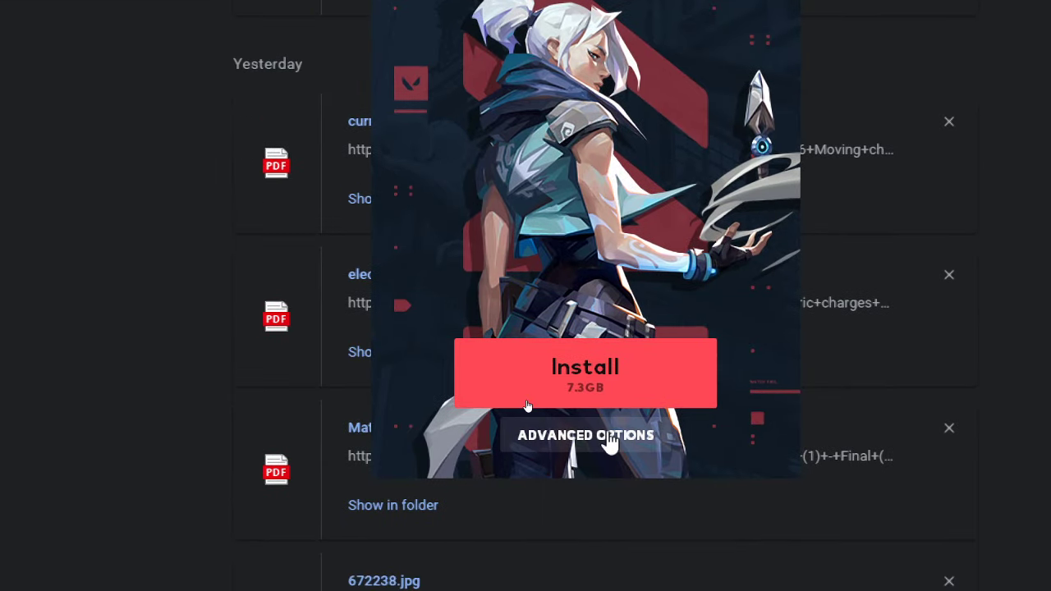
# - Reveal the advanced install location settings for the 7.3 GB VALORANT install
pyautogui.click(585, 435)
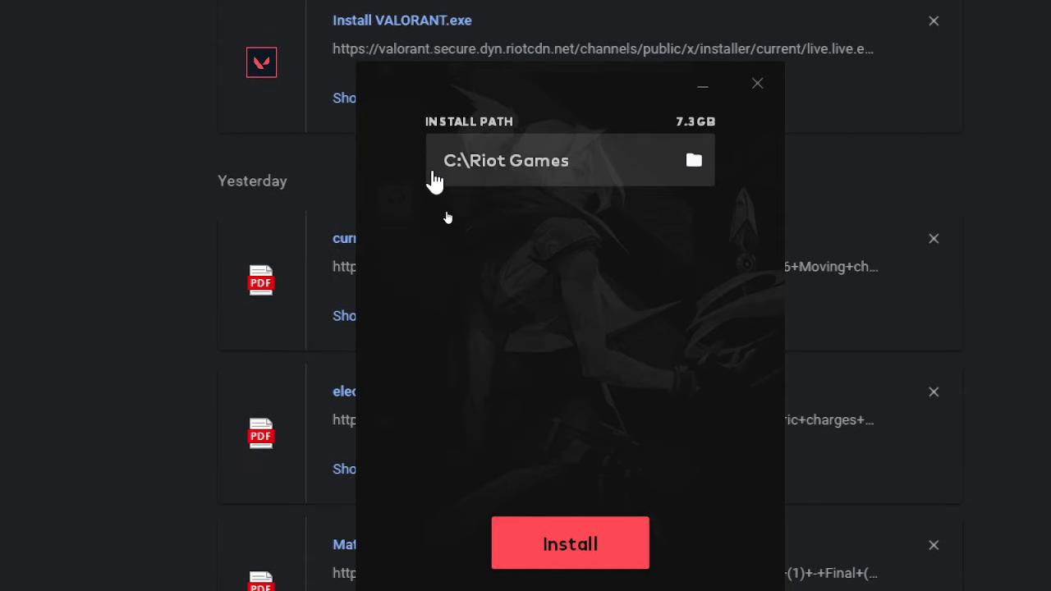
pyautogui.moveTo(550, 294)
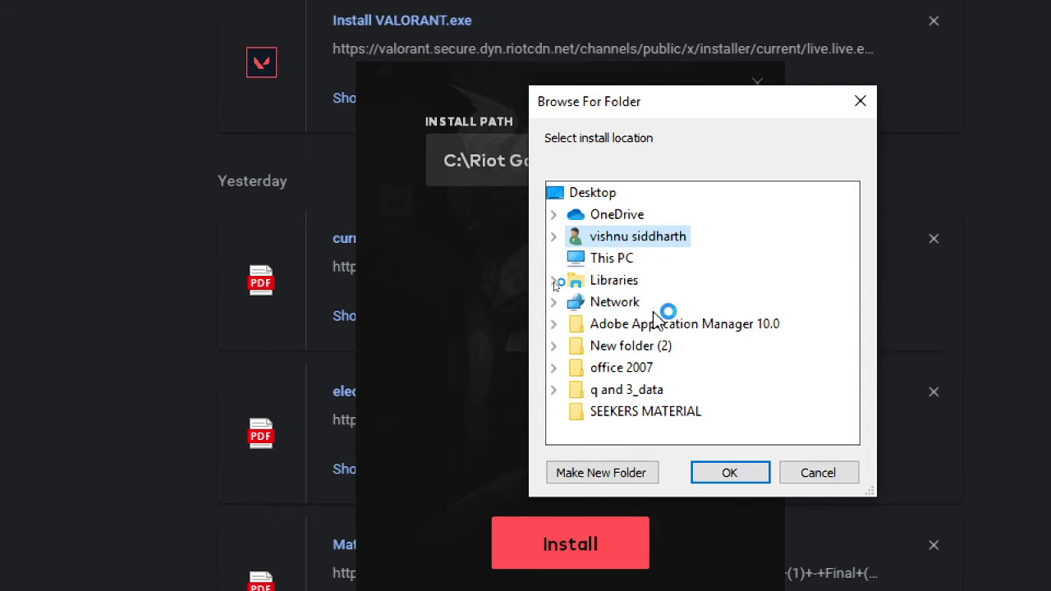
# - Expand Local Disk (E:) in the folder browser to hold a new game folder
pyautogui.scroll(-3)
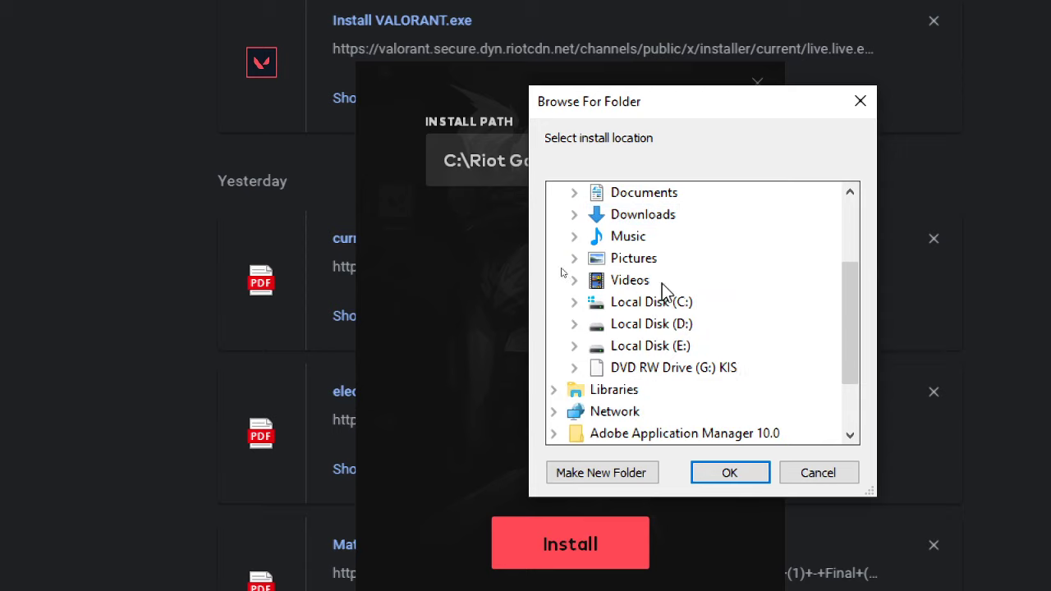
pyautogui.scroll(-3)
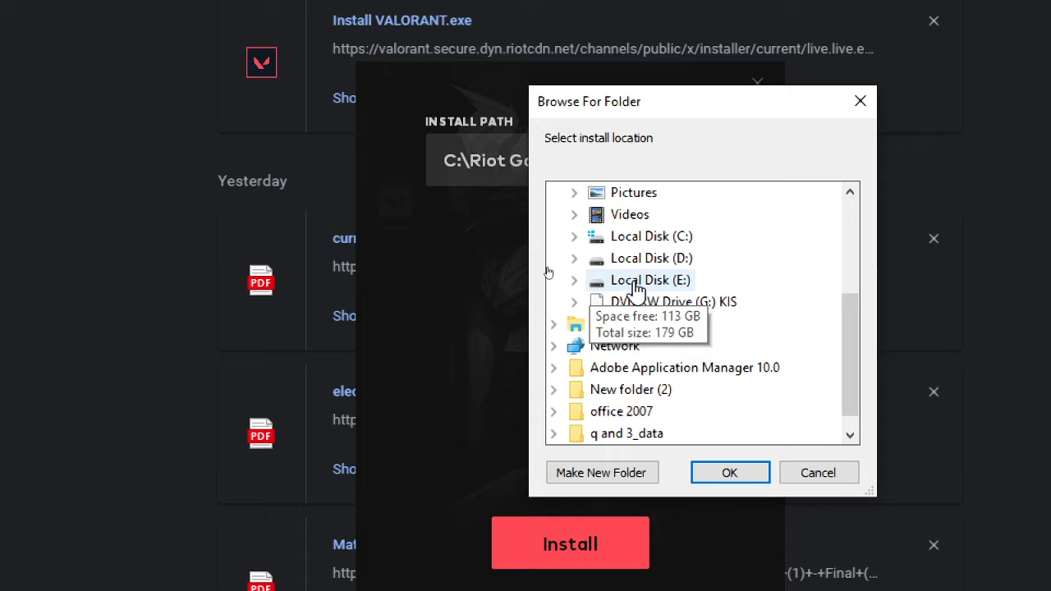
pyautogui.click(598, 280)
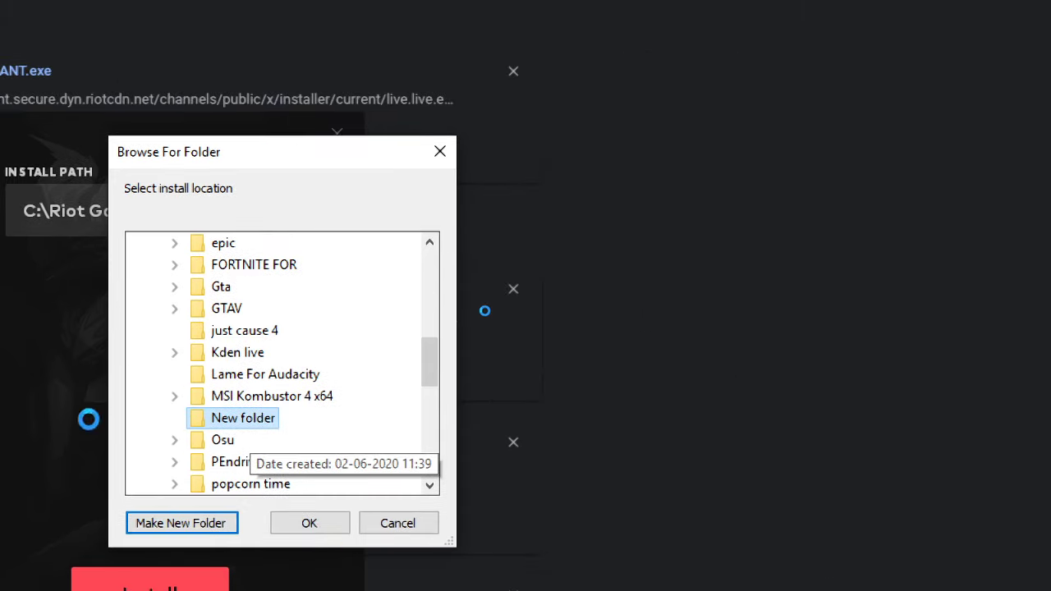
# - Rename the new folder to Valorant and accept E:\Valorant\Riot Games as the install path
pyautogui.rightClick(243, 419)
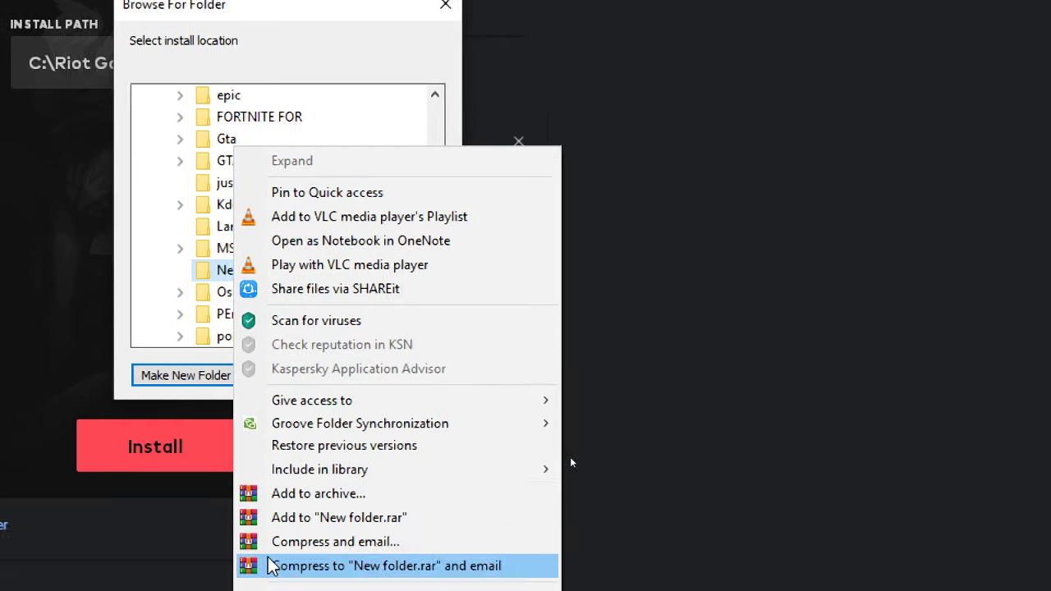
pyautogui.click(184, 374)
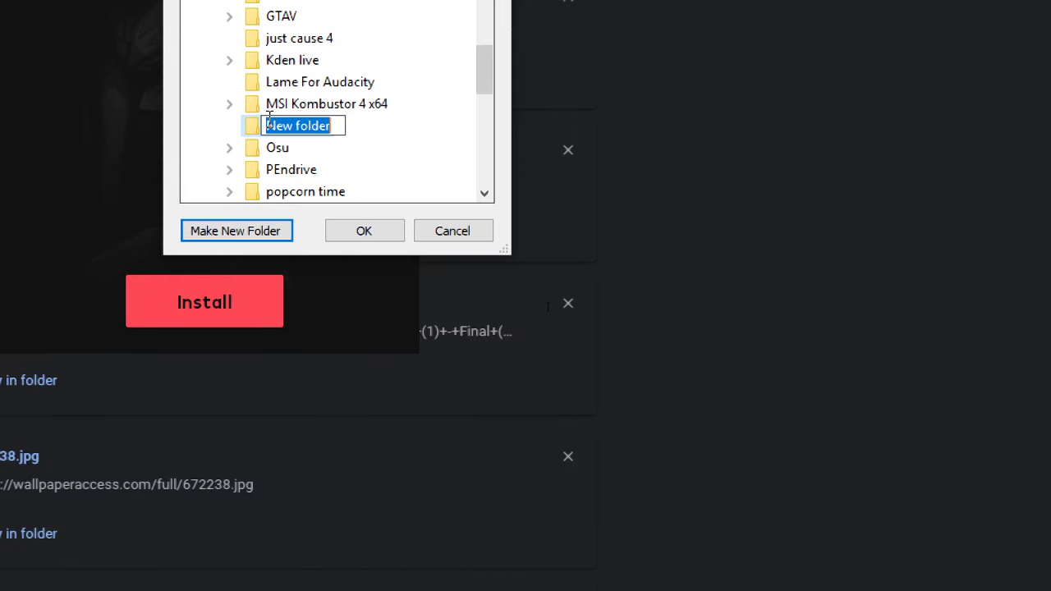
pyautogui.write('kalar')
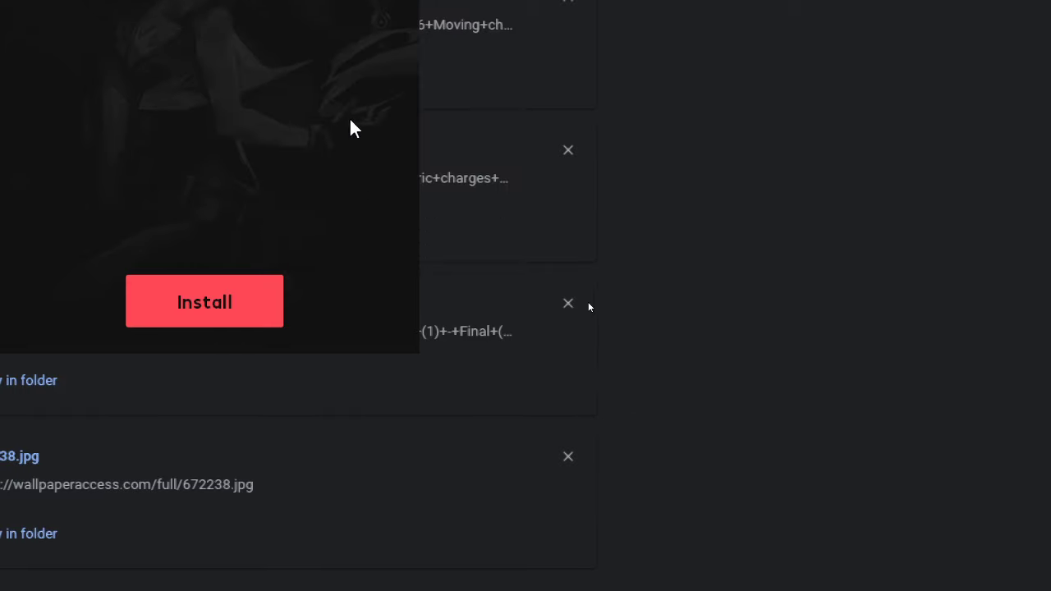
pyautogui.click(204, 302)
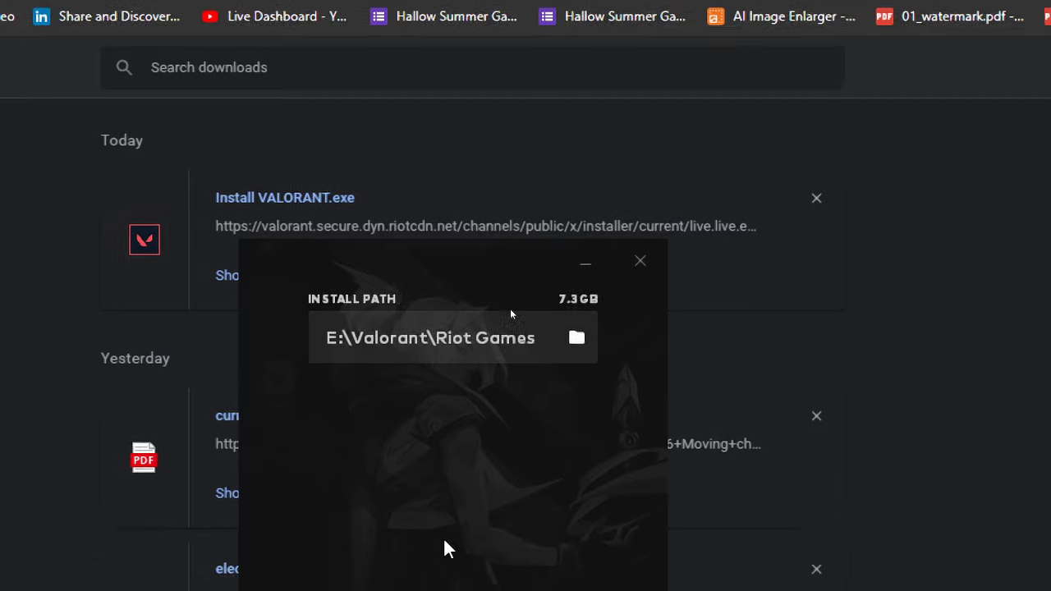
# - Start installing VALORANT to E:\Valorant\Riot Games
pyautogui.scroll(-3)
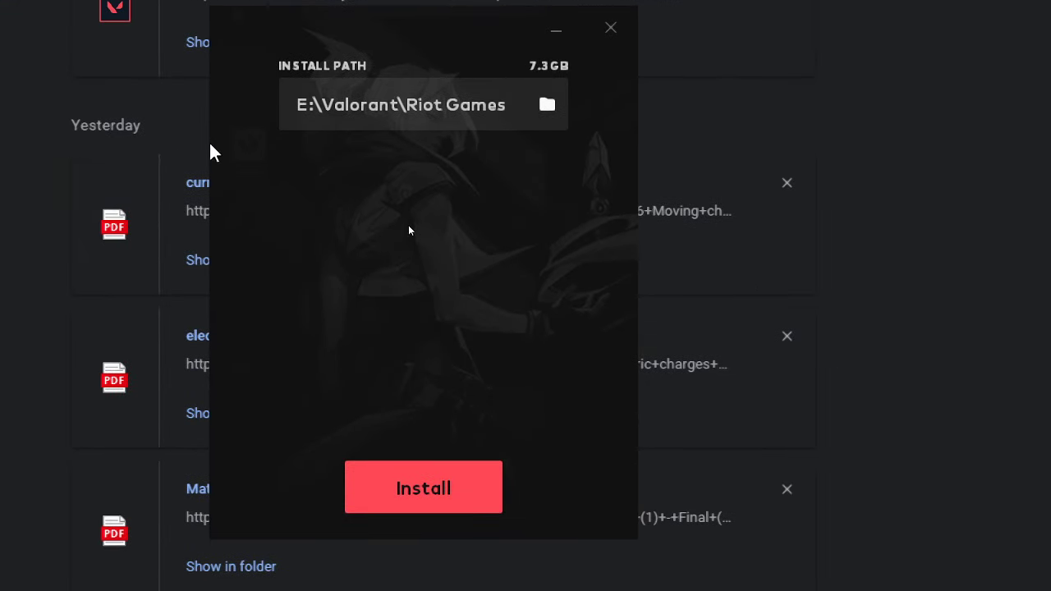
pyautogui.click(424, 487)
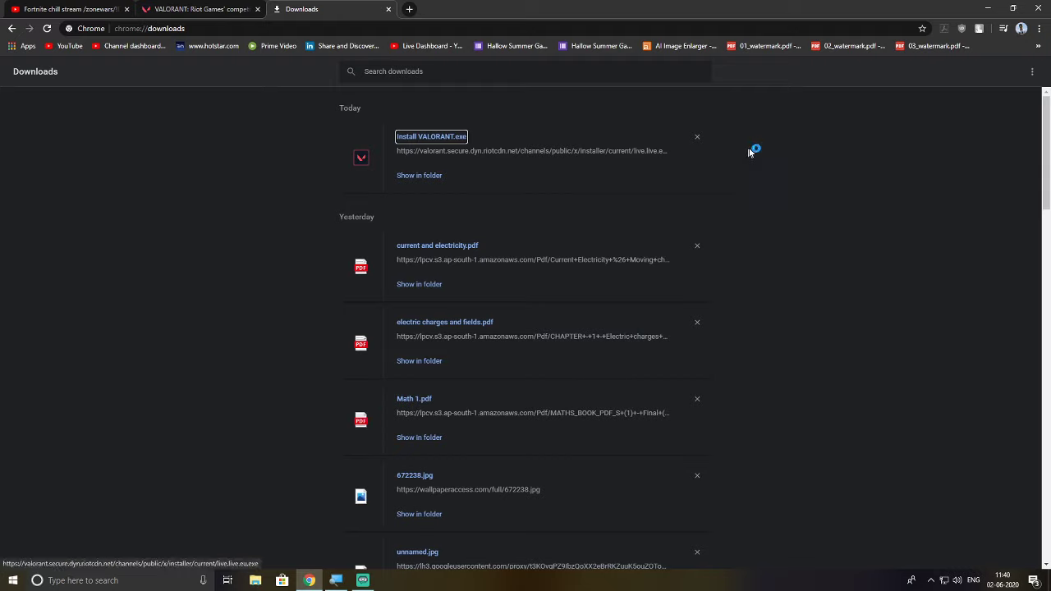
pyautogui.moveTo(379, 562)
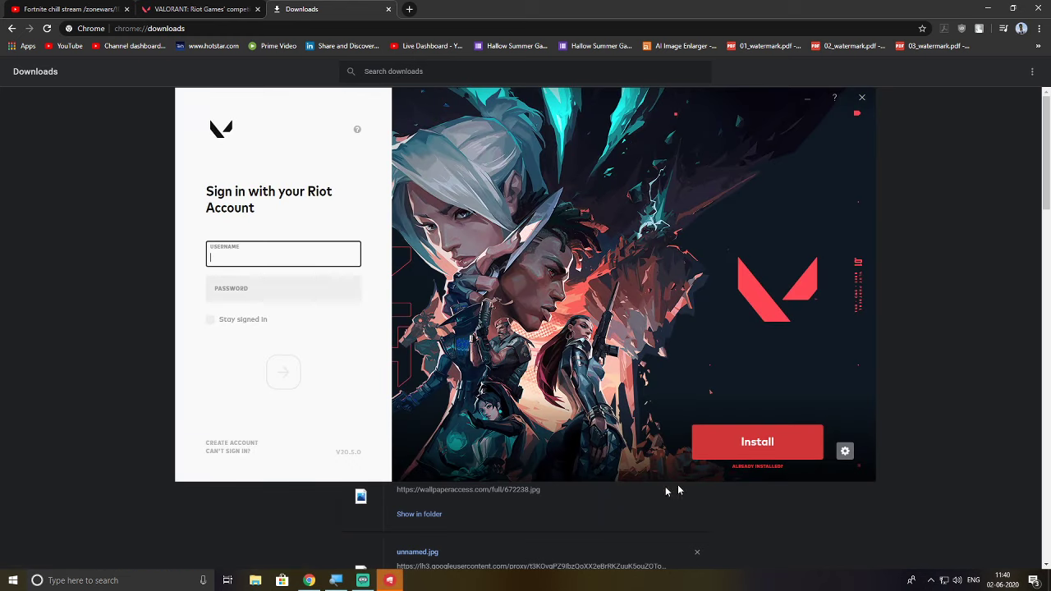
pyautogui.moveTo(757, 442)
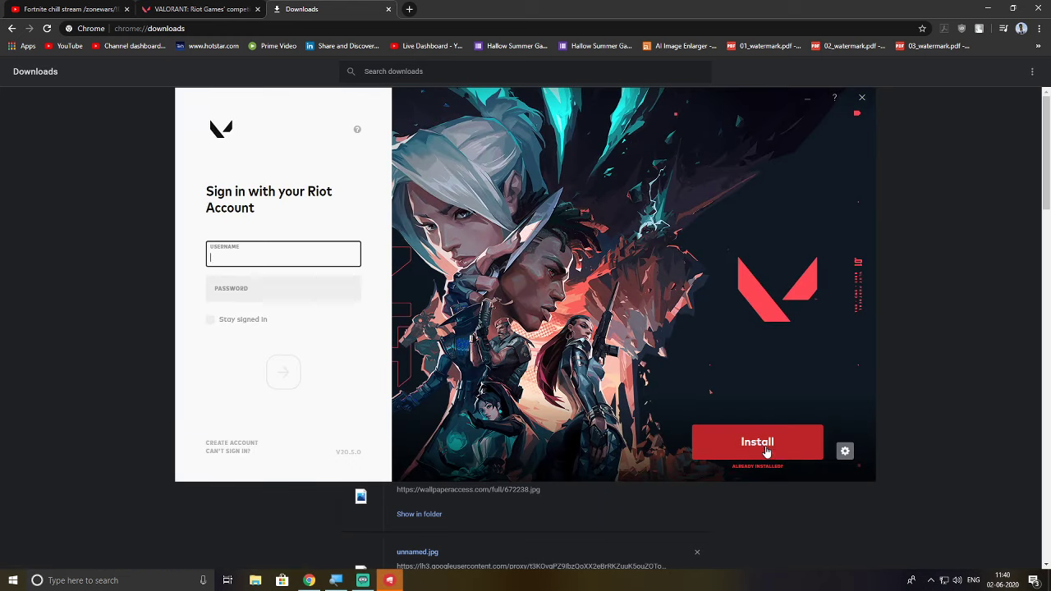
# - Install to E:/Valorant/Riot Games with desktop shortcuts for All users, then switch to Streamlabs OBS
pyautogui.click(755, 442)
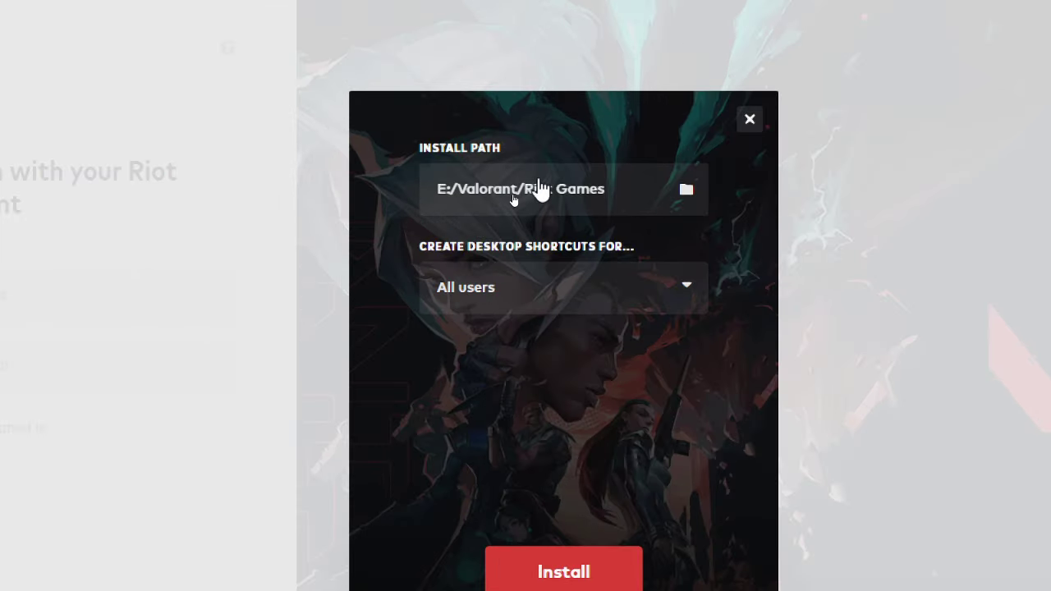
pyautogui.click(564, 287)
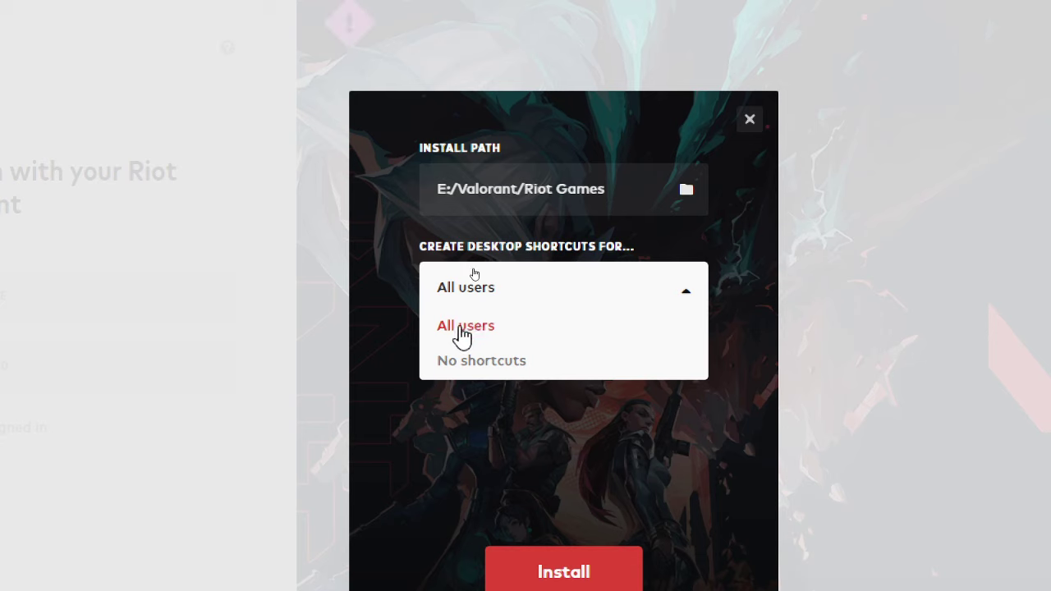
pyautogui.click(466, 325)
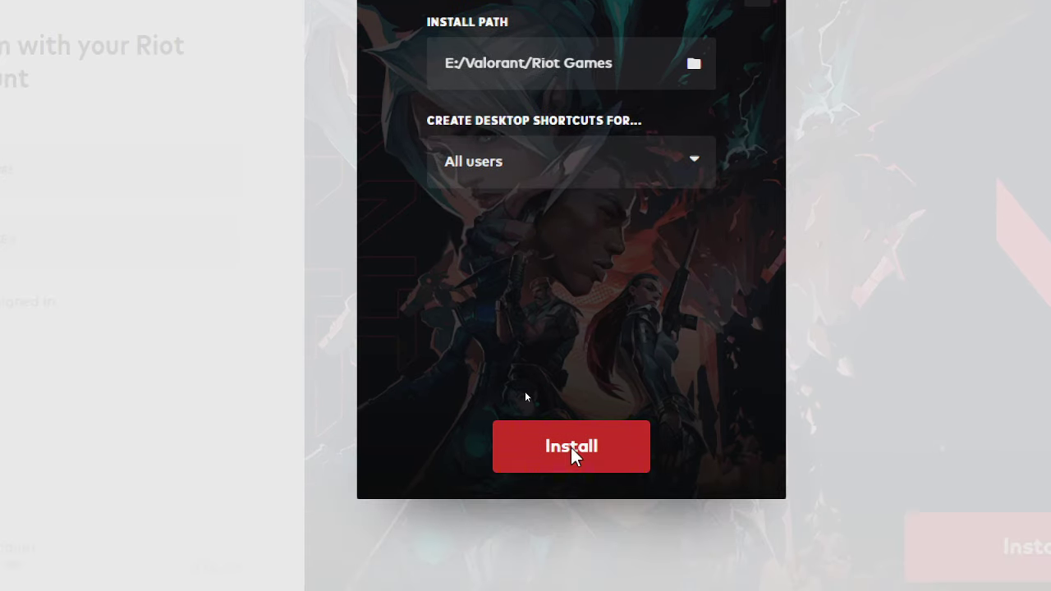
pyautogui.click(571, 447)
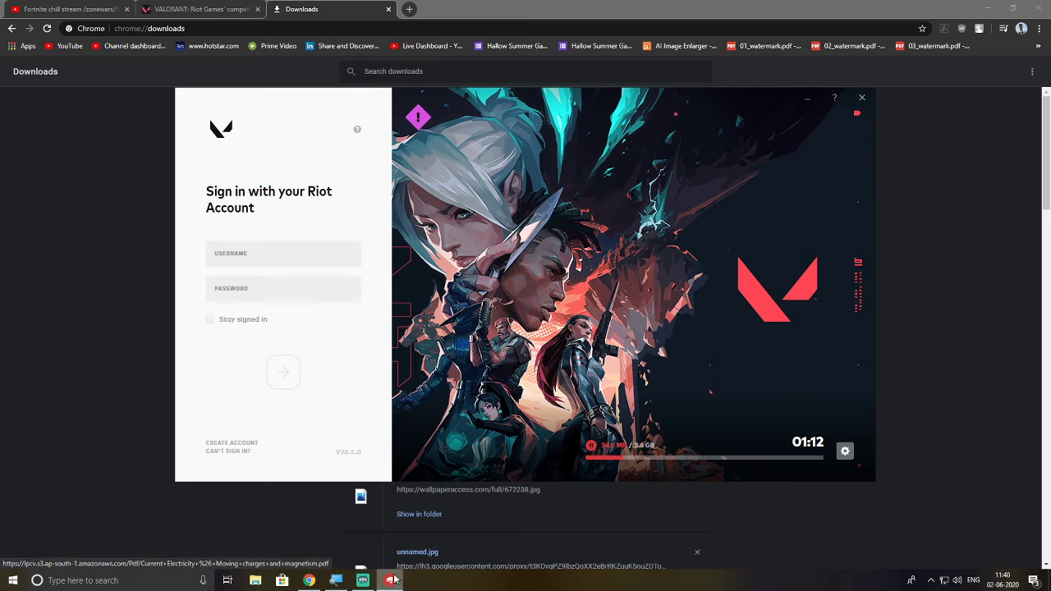
pyautogui.click(361, 582)
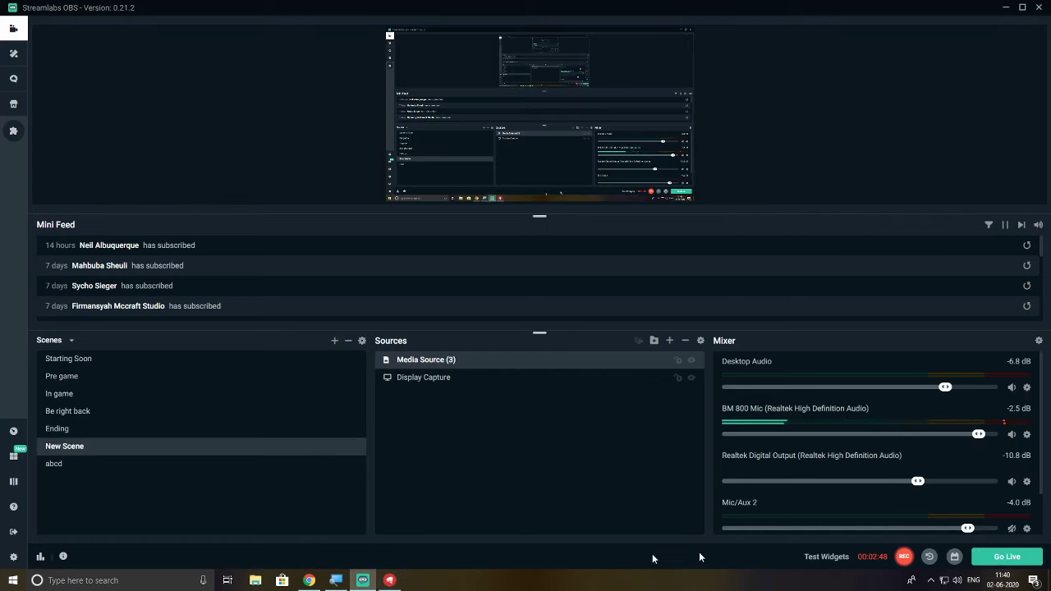